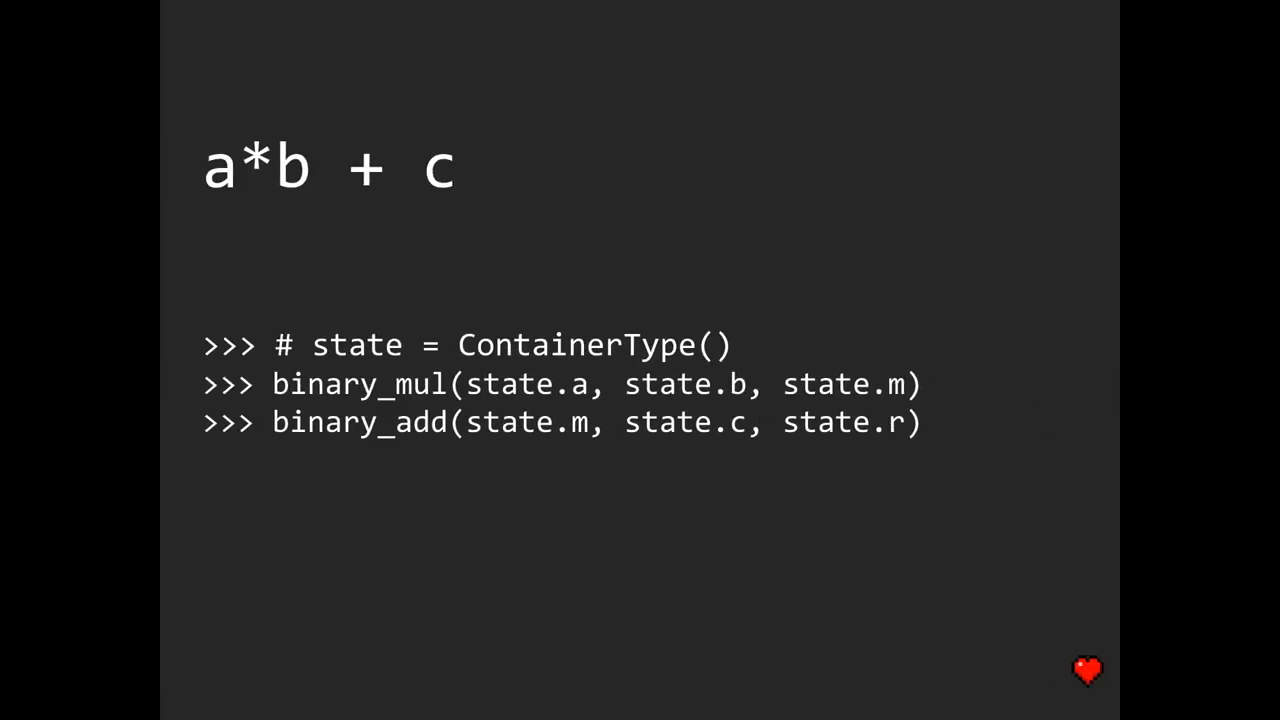
{"action": "key", "text": "Right"}
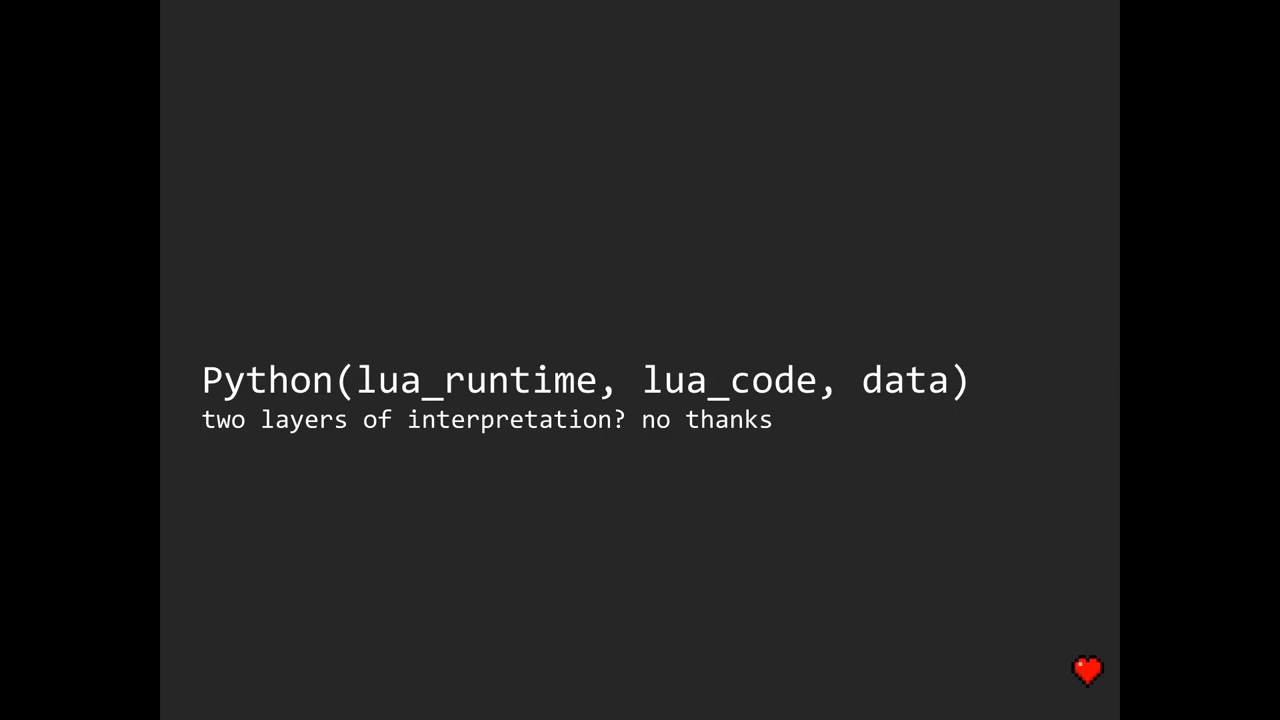
{"action": "key", "text": "Right"}
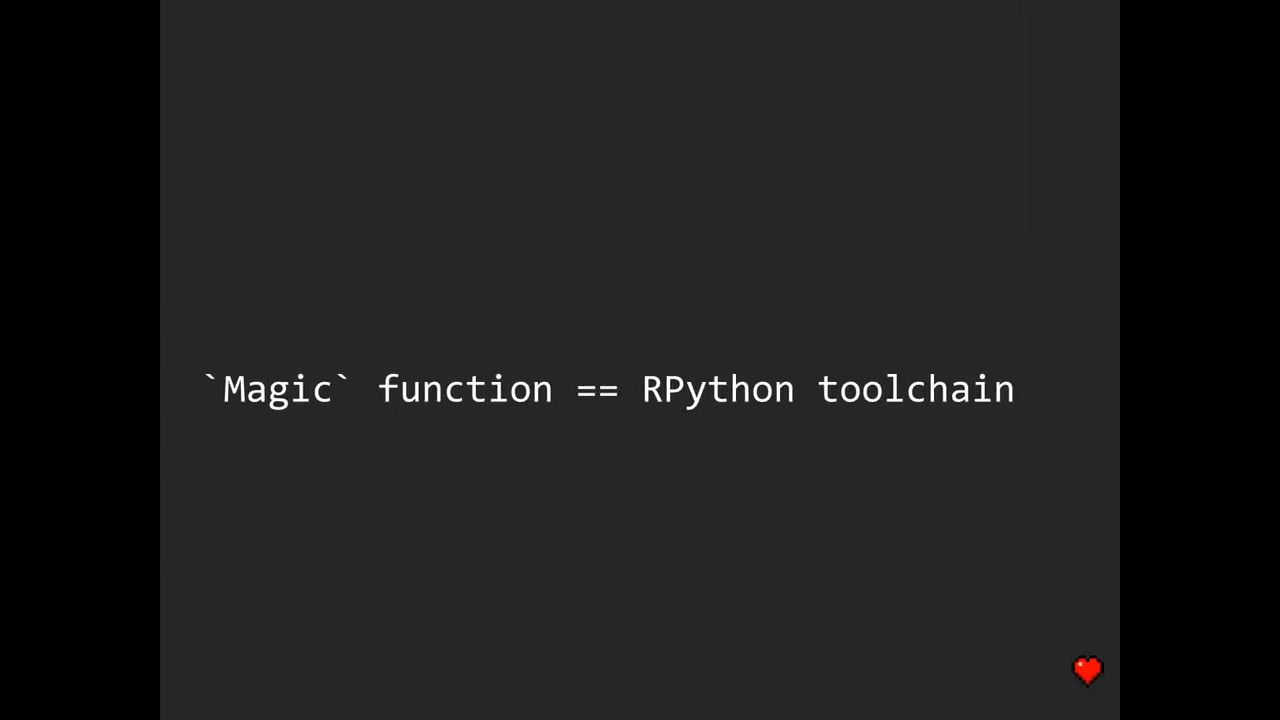